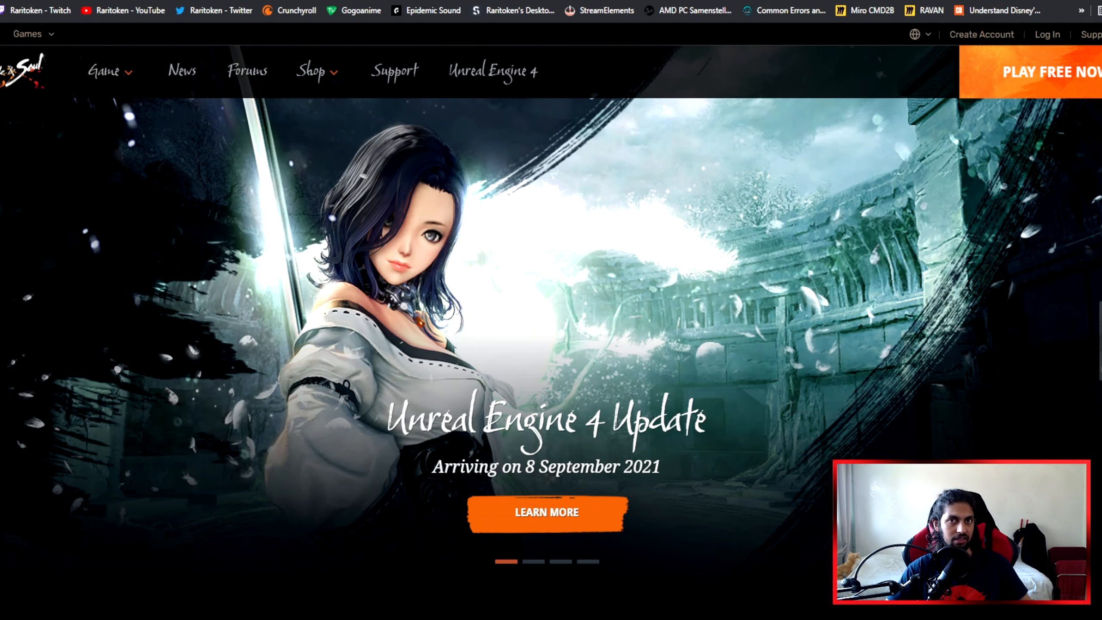
# - Scroll the Unreal Engine 4 Update page announcing the September 8, 2021 release
pyautogui.scroll(-3)
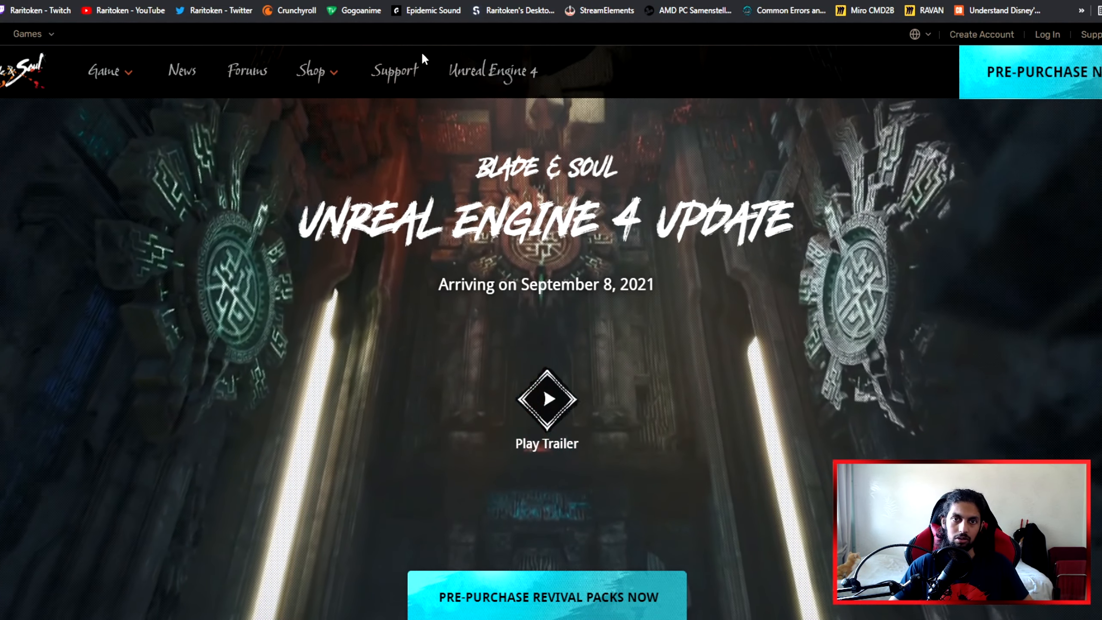
# - Scroll down to the Systems section marked available November 2021
pyautogui.scroll(-3)
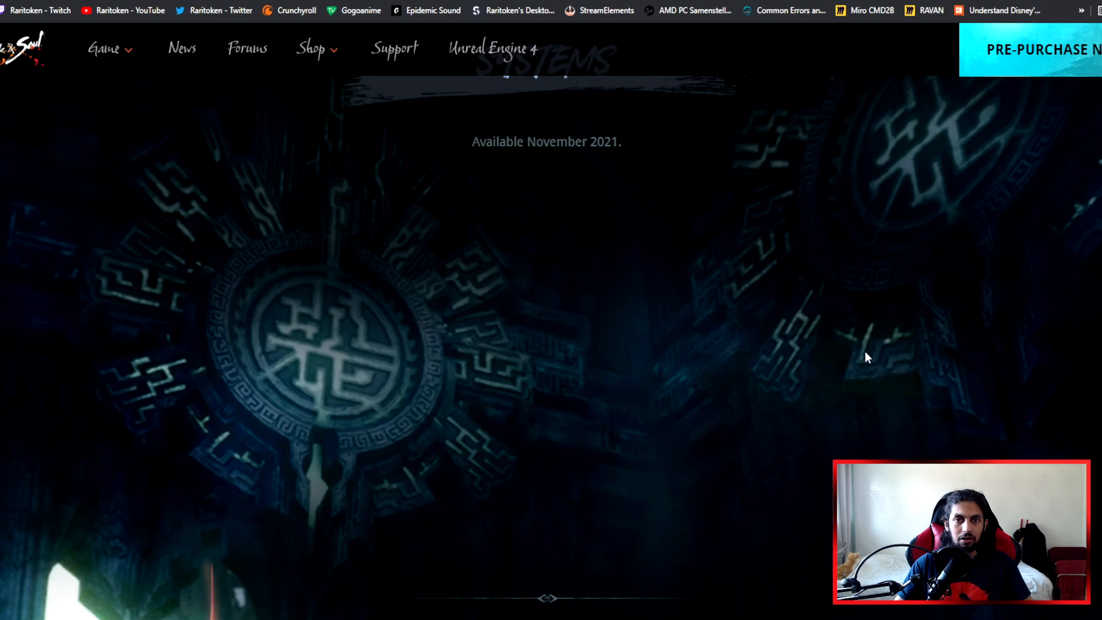
# - Scroll to the Battle UI Update and Breaker System feature cards
pyautogui.scroll(-3)
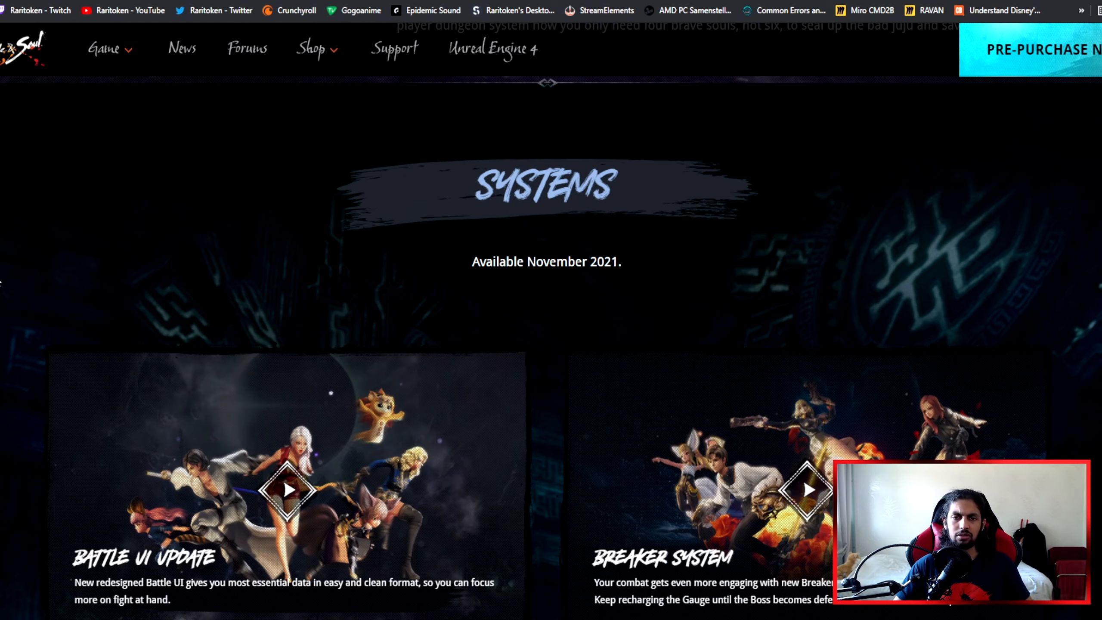
# - Scroll past the Systems cards to the Revived Experience performance section
pyautogui.scroll(-3)
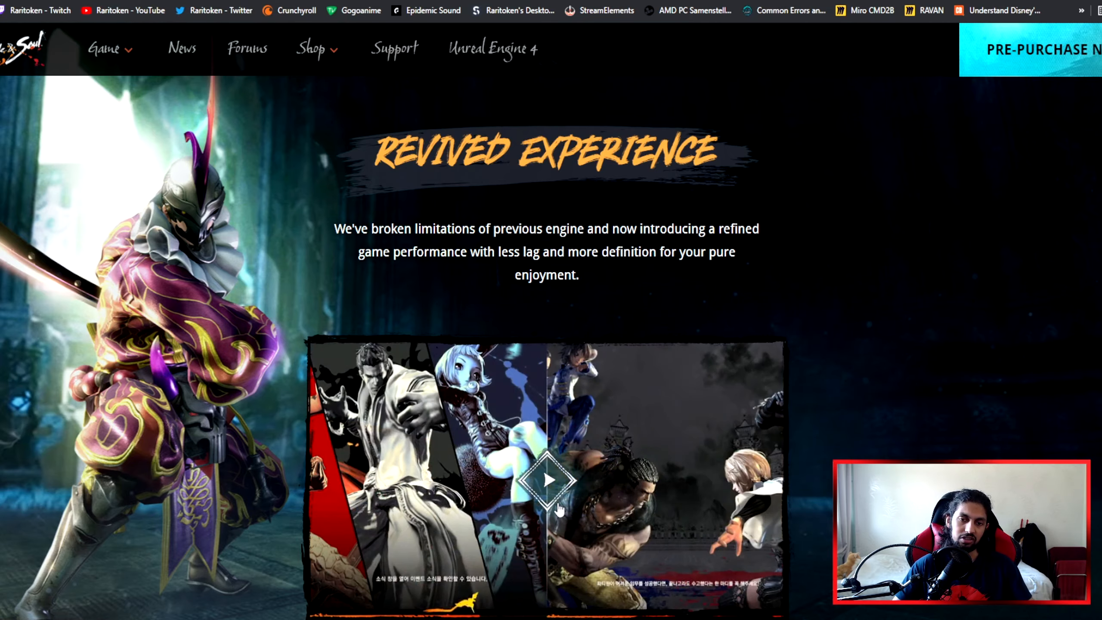
pyautogui.click(547, 478)
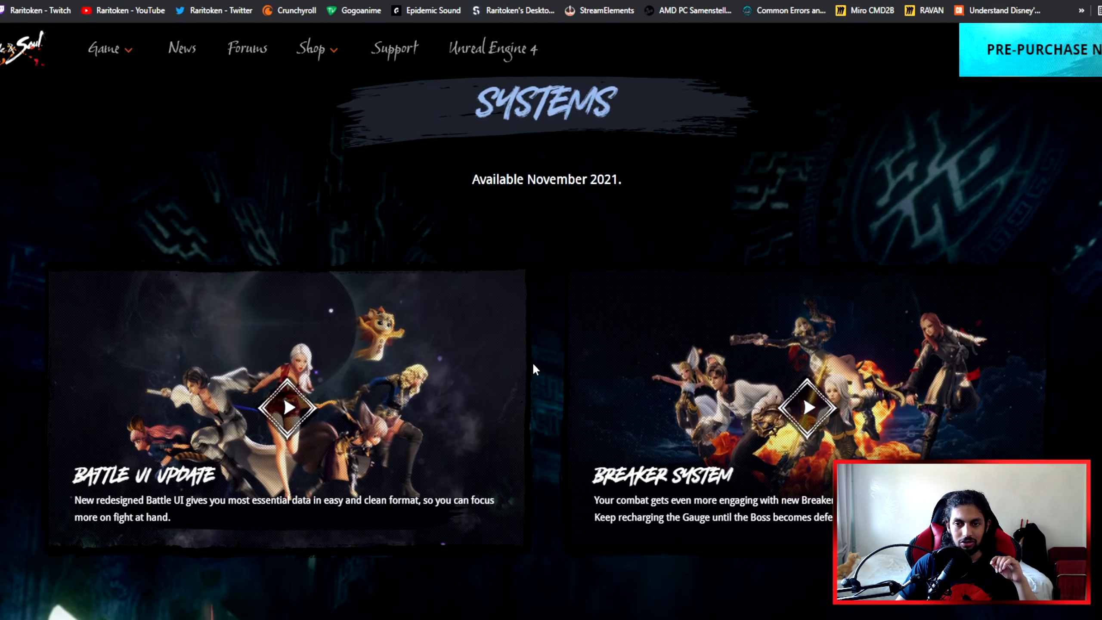
pyautogui.scroll(-3)
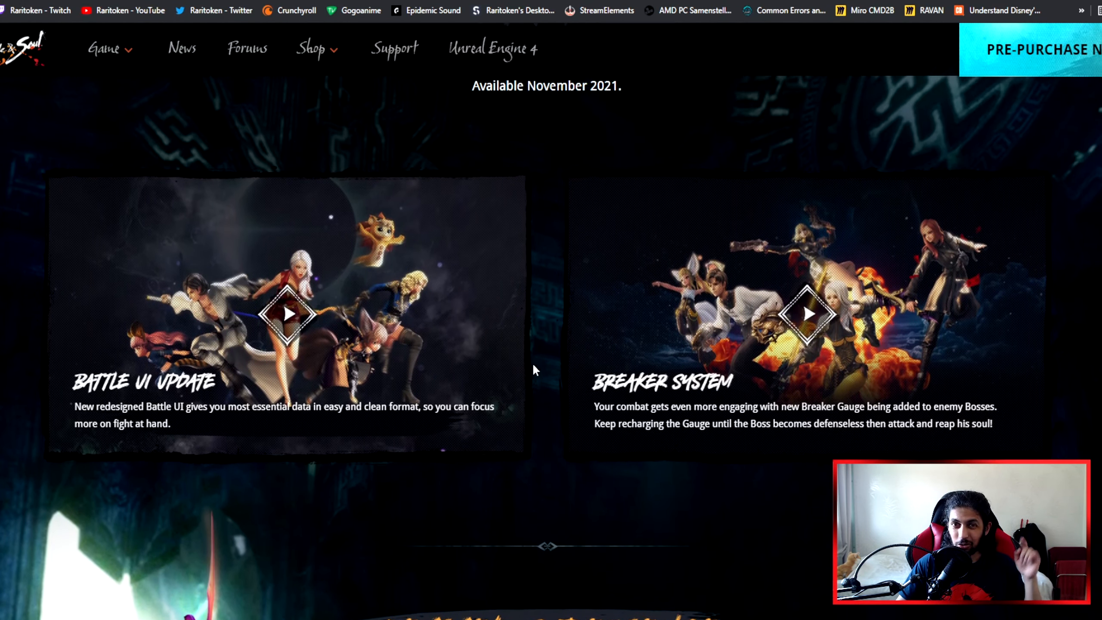
pyautogui.scroll(-3)
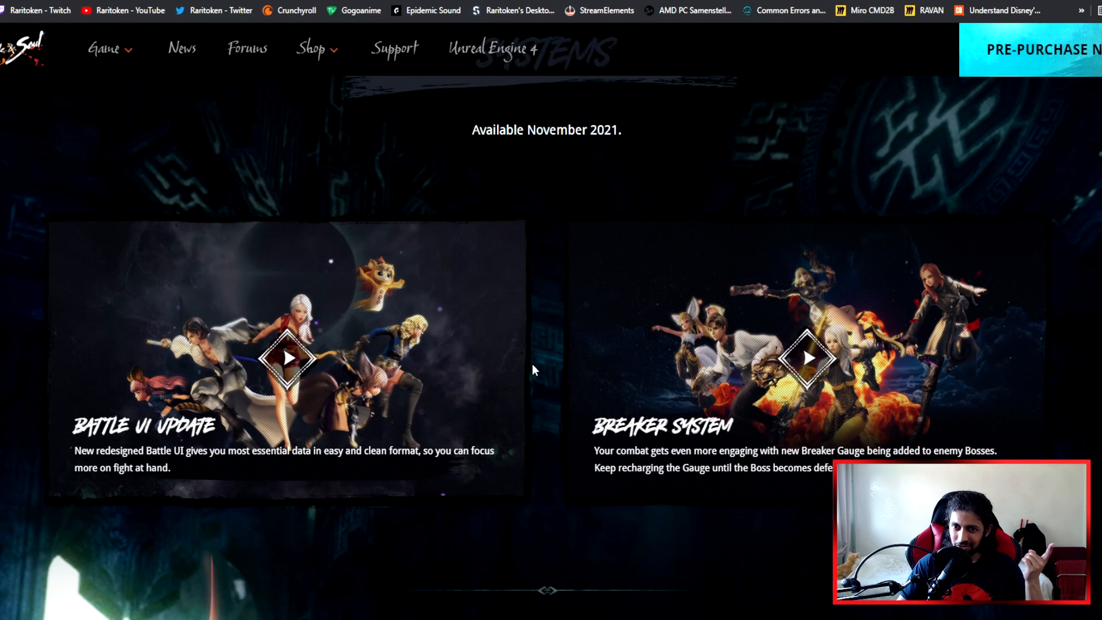
pyautogui.click(285, 359)
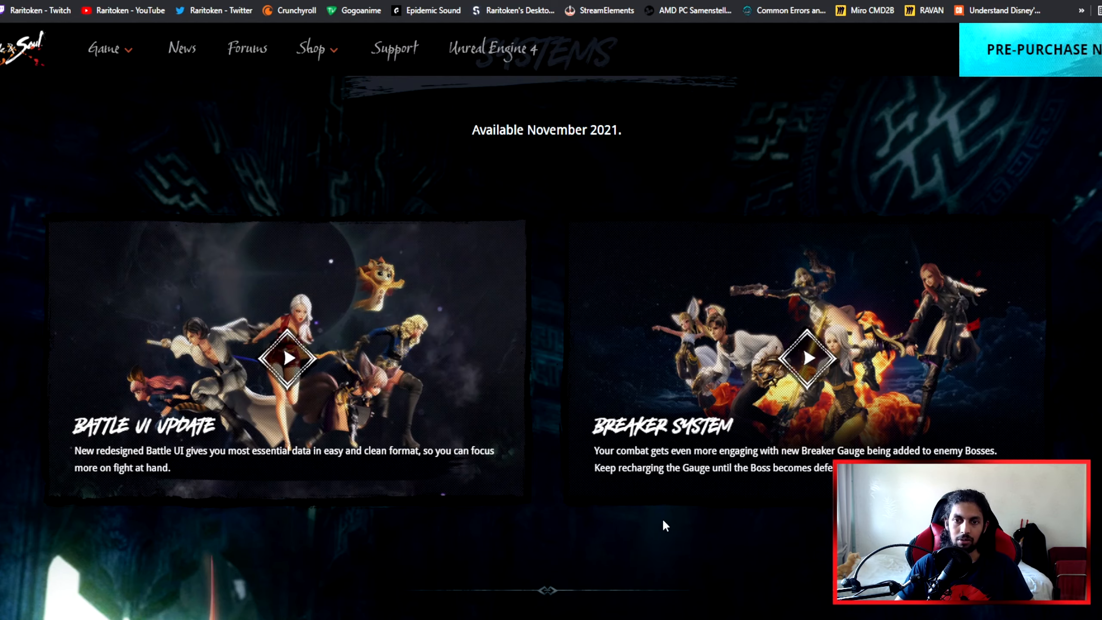
pyautogui.moveTo(470, 577)
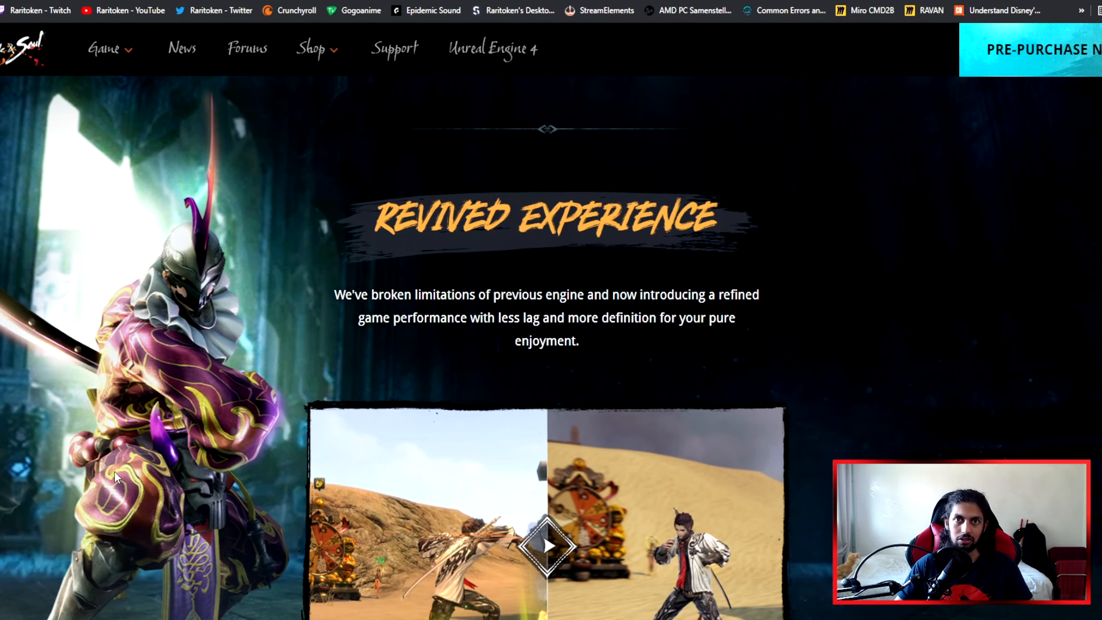
pyautogui.scroll(-3)
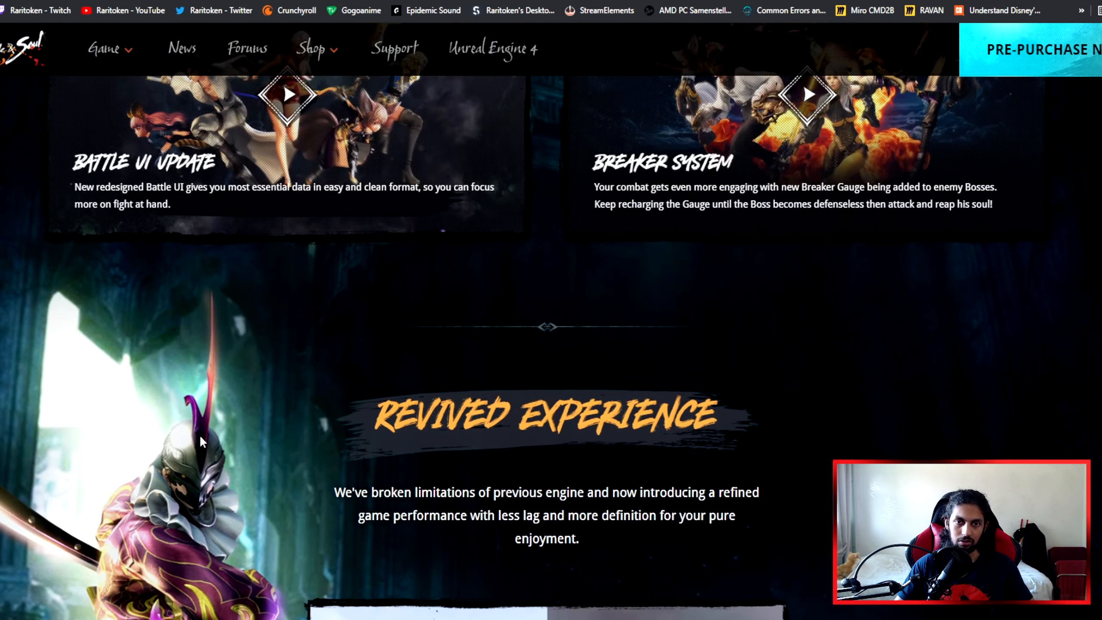
pyautogui.scroll(-3)
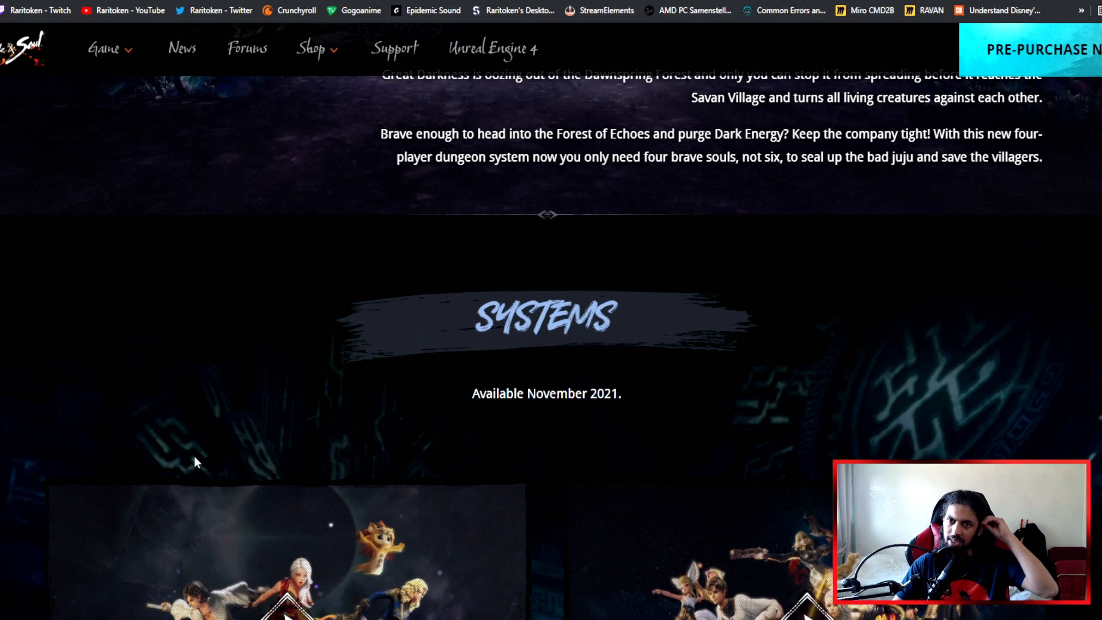
pyautogui.moveTo(169, 480)
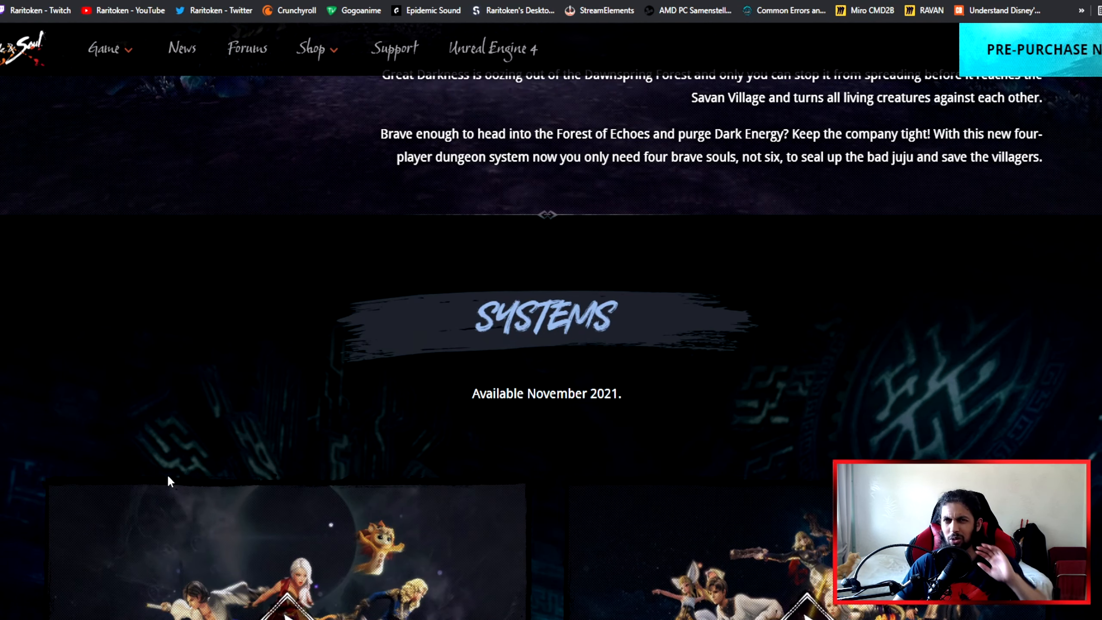
pyautogui.scroll(-3)
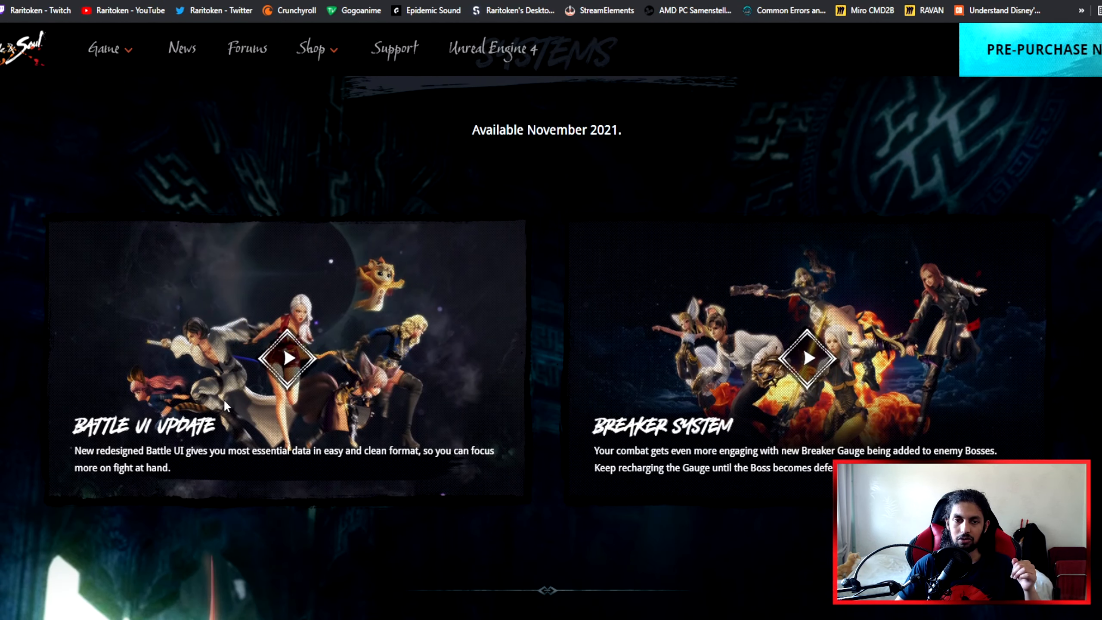
pyautogui.scroll(-3)
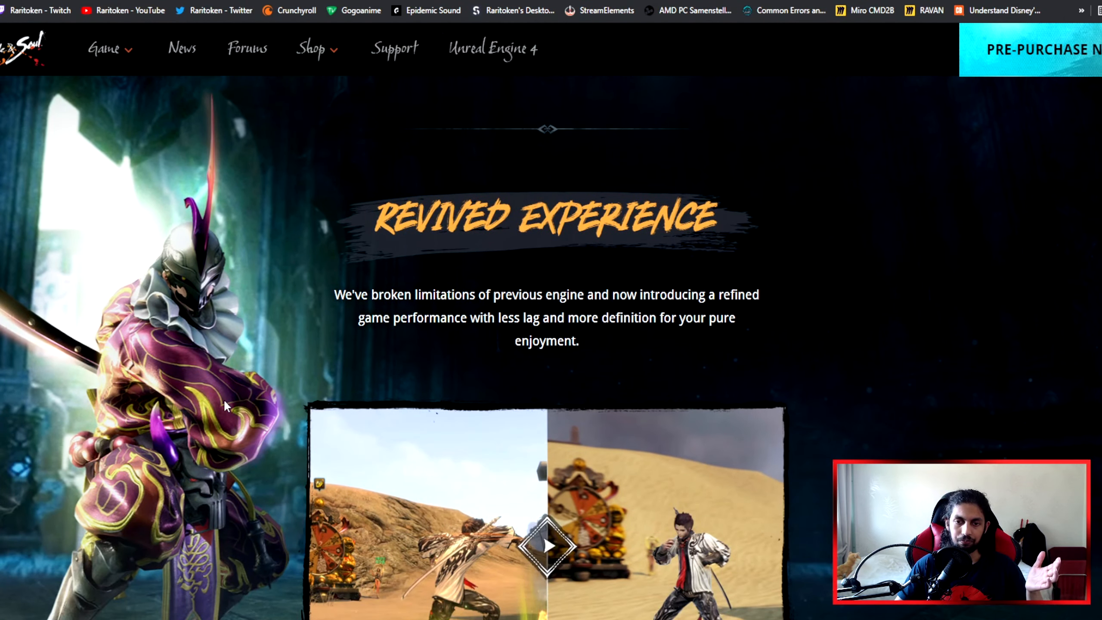
pyautogui.scroll(-3)
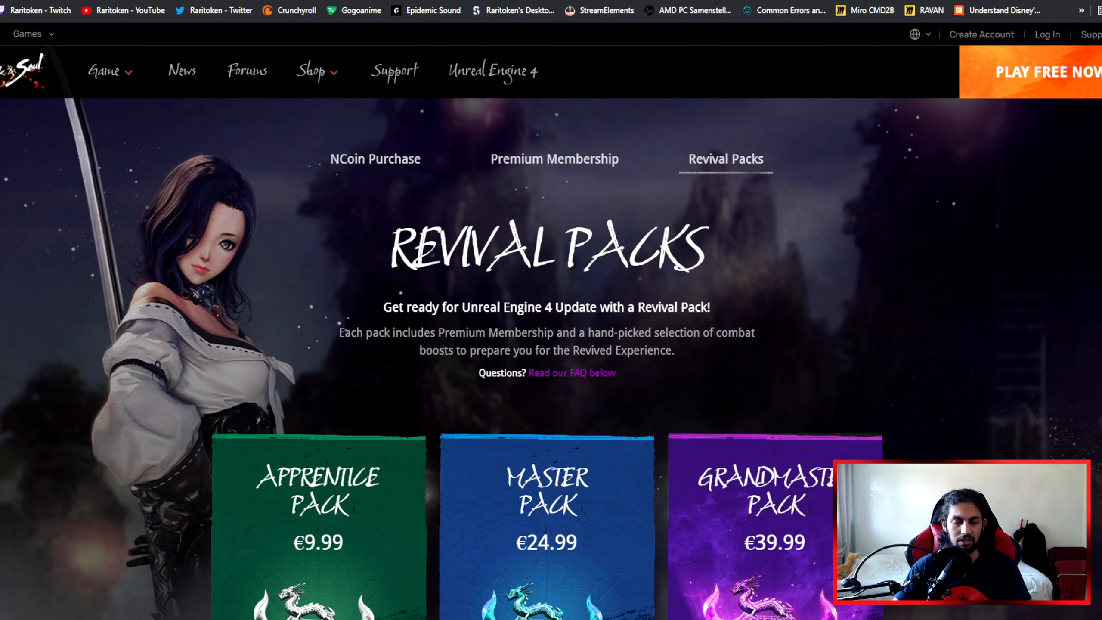
pyautogui.moveTo(382, 179)
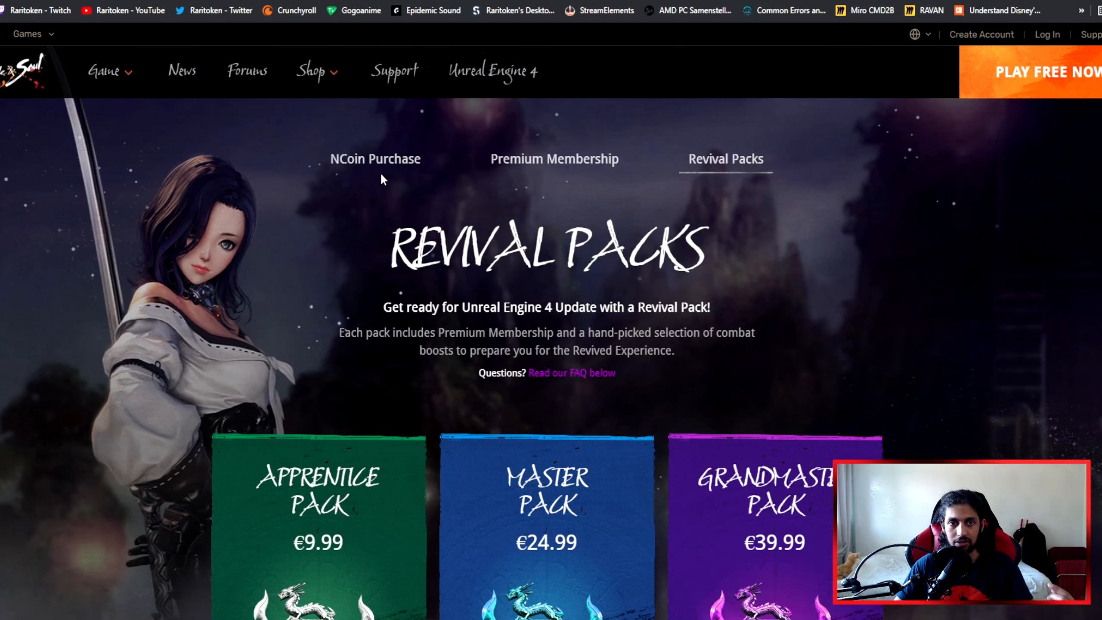
pyautogui.moveTo(554, 159)
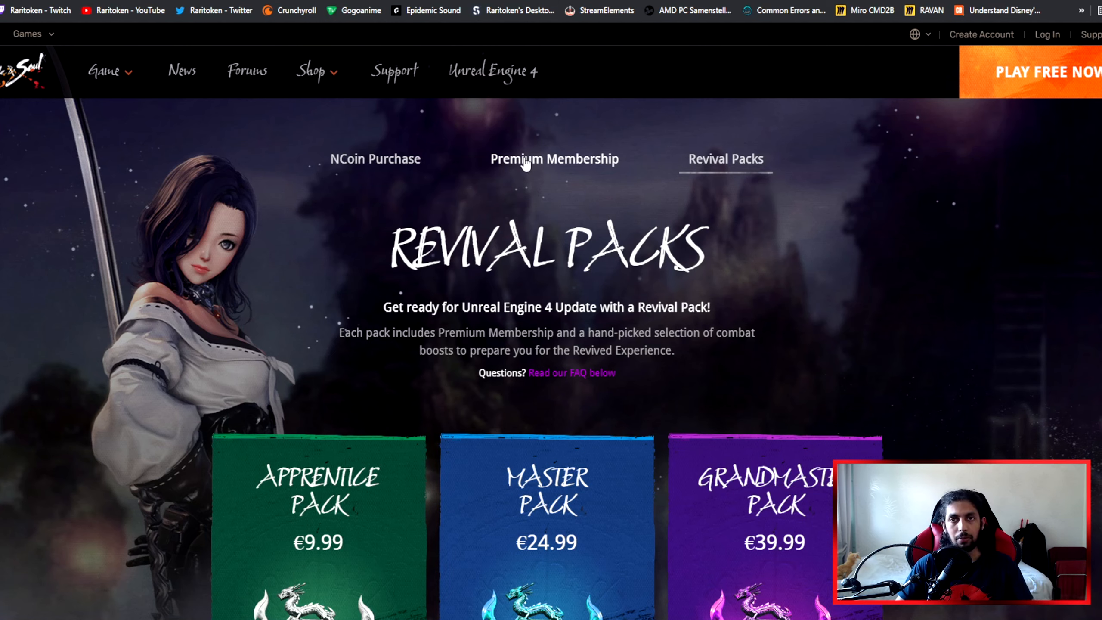
pyautogui.moveTo(817, 208)
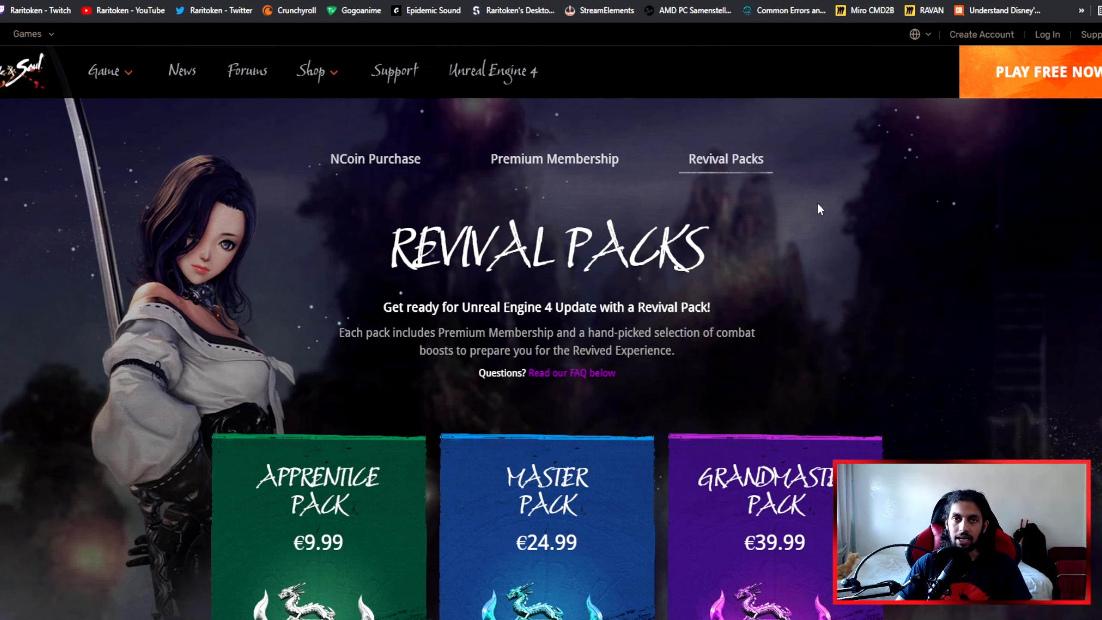
pyautogui.moveTo(787, 211)
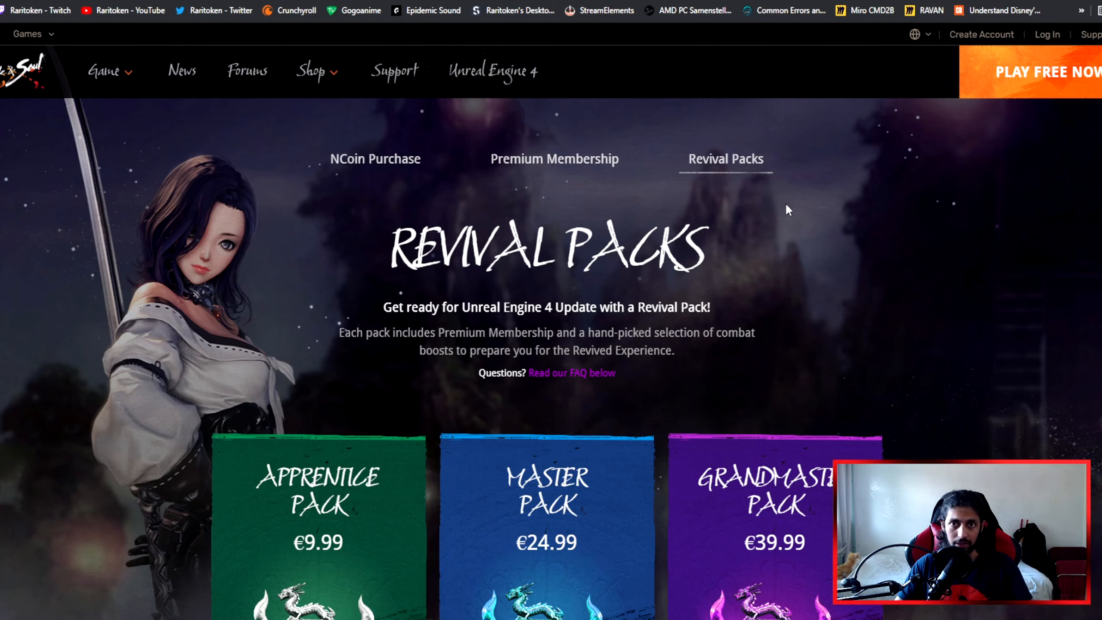
pyautogui.moveTo(826, 239)
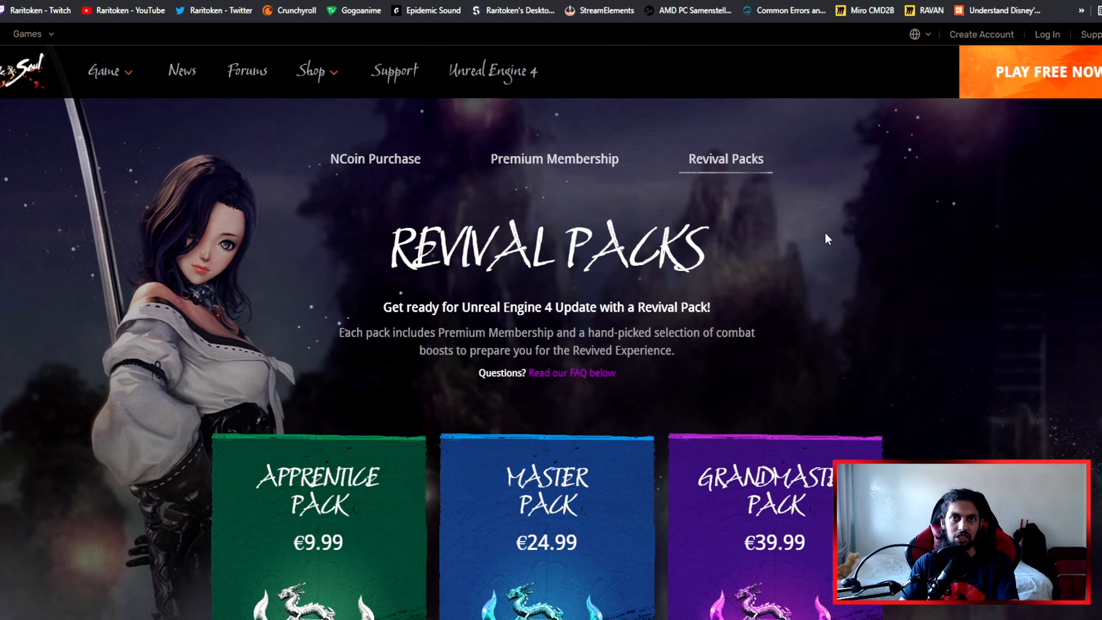
pyautogui.moveTo(797, 244)
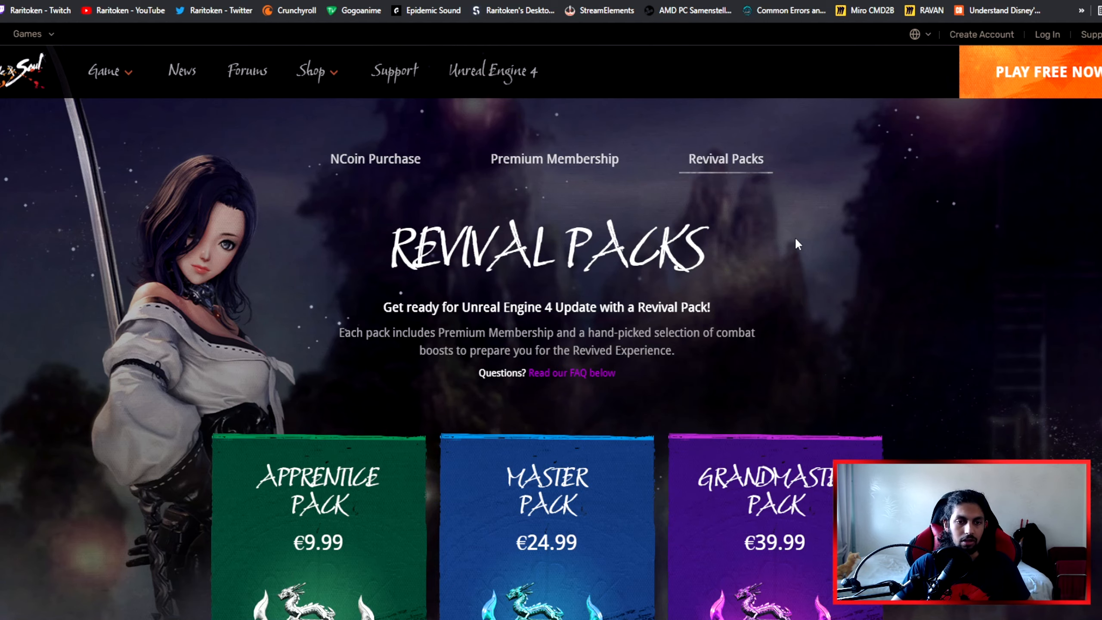
pyautogui.scroll(-3)
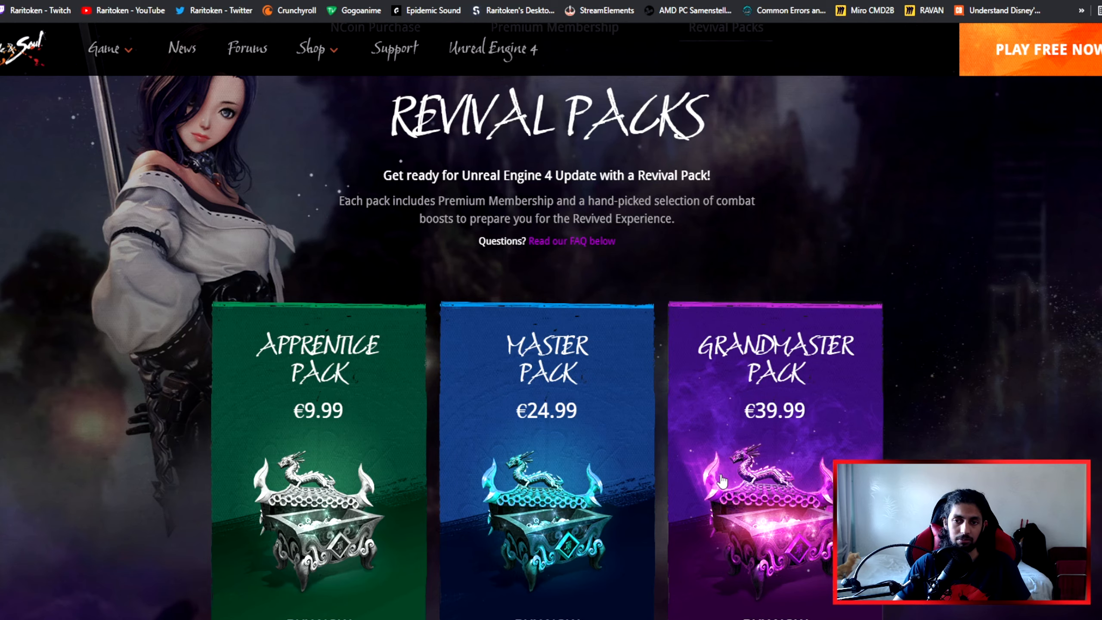
pyautogui.scroll(-3)
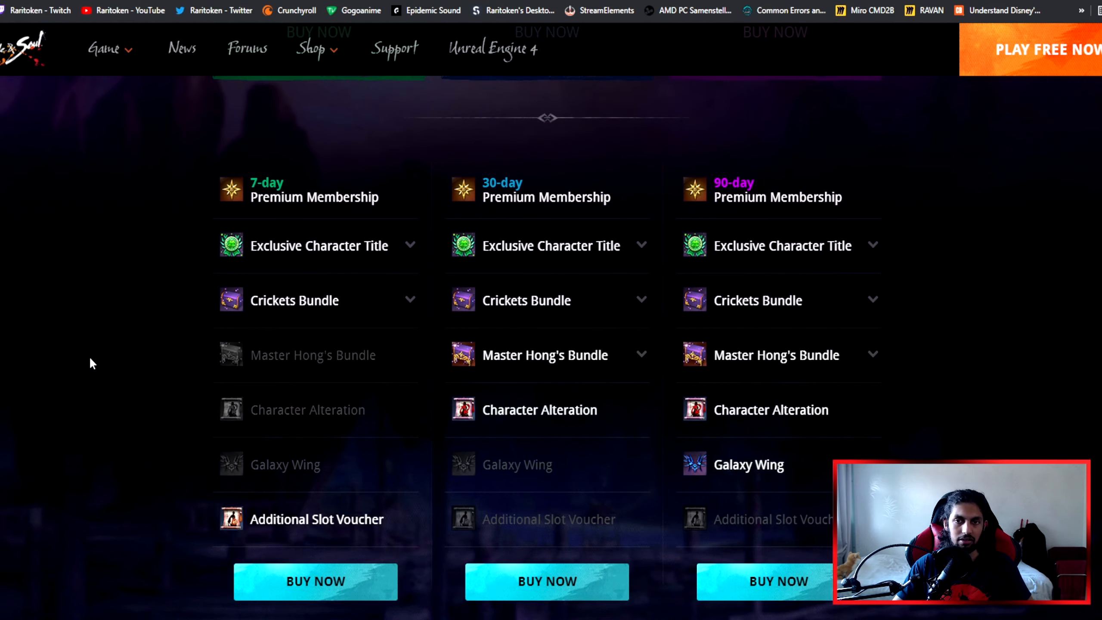
pyautogui.moveTo(1001, 422)
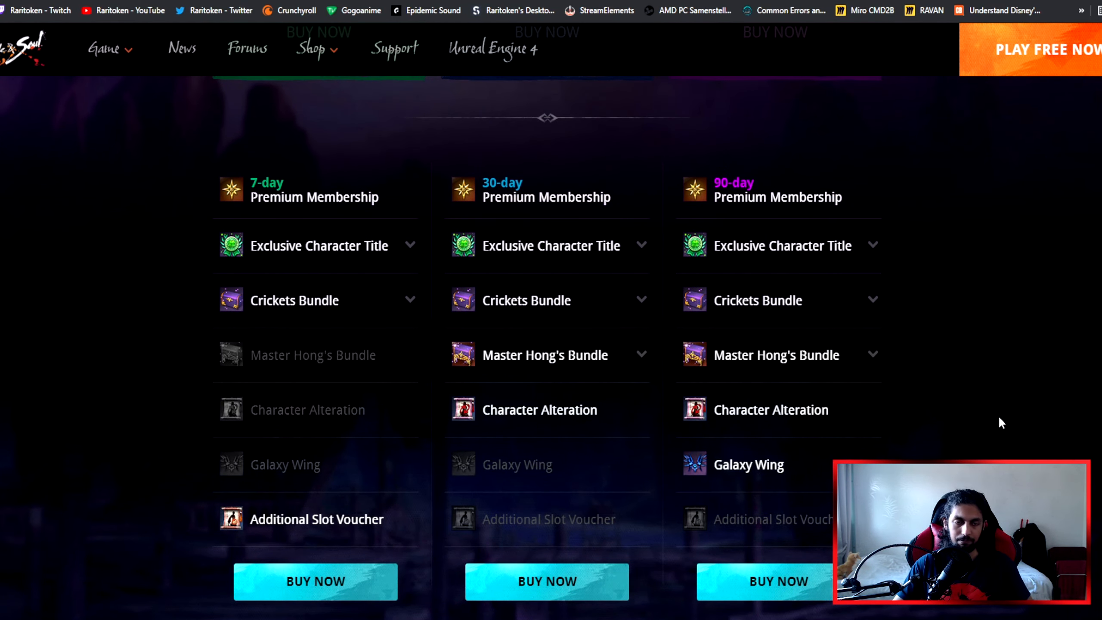
pyautogui.scroll(-3)
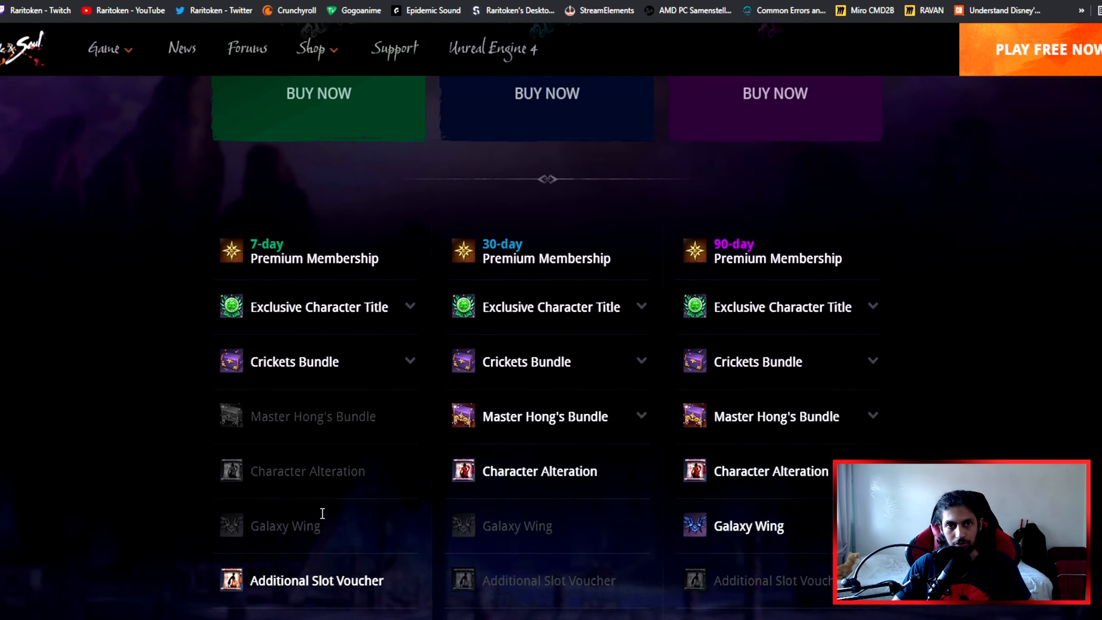
pyautogui.scroll(-3)
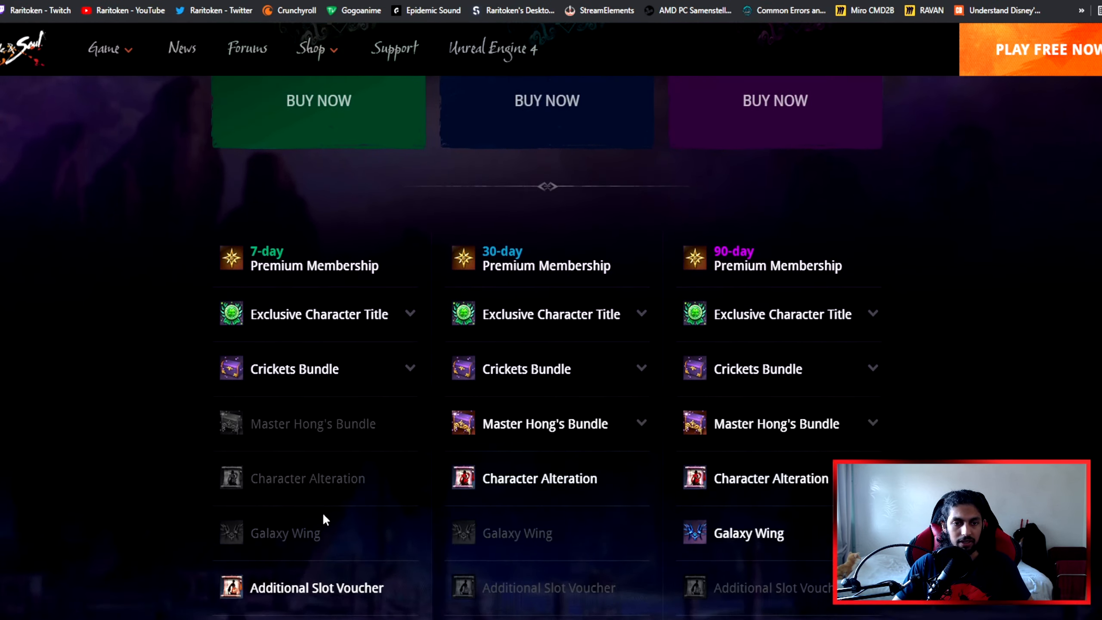
pyautogui.scroll(-3)
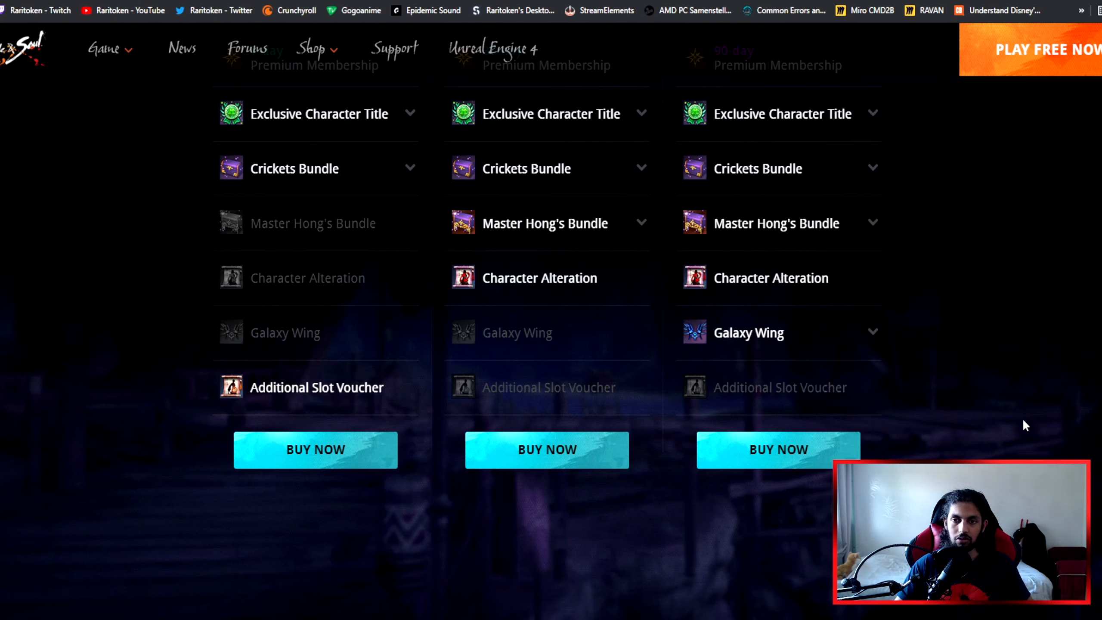
pyautogui.moveTo(283, 364)
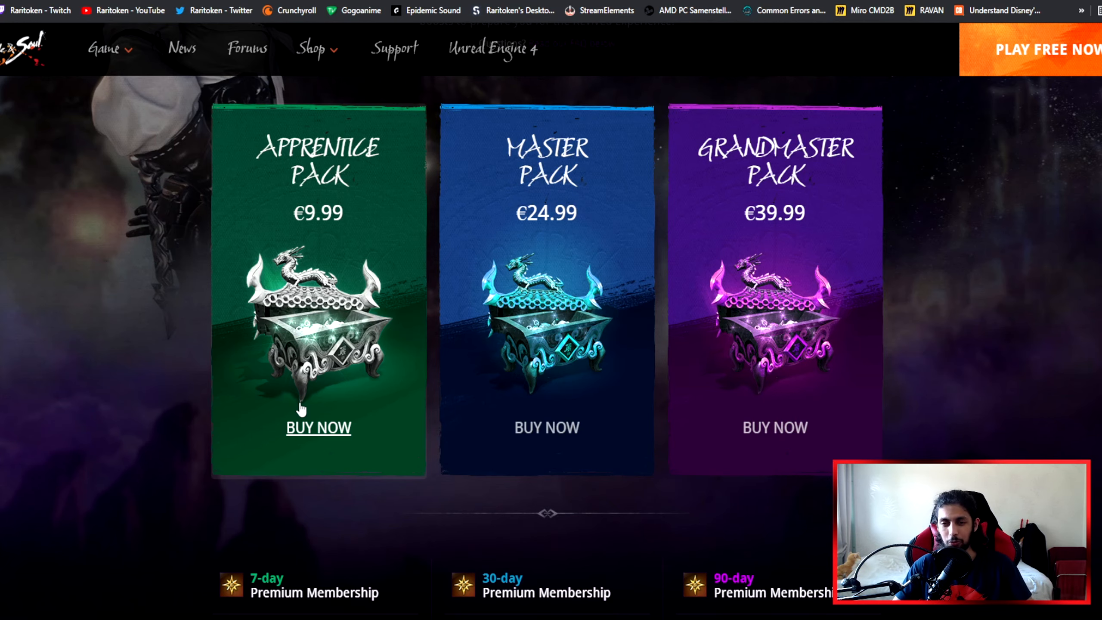
# - Expand the Apprentice Pack's Exclusive Character Title details
pyautogui.scroll(-3)
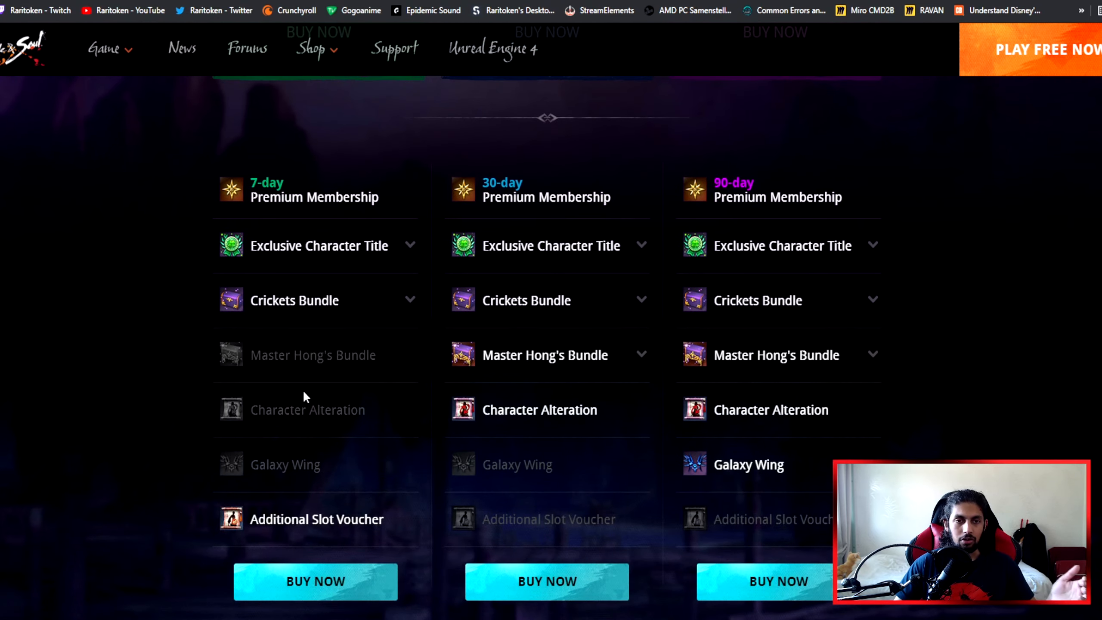
pyautogui.moveTo(309, 233)
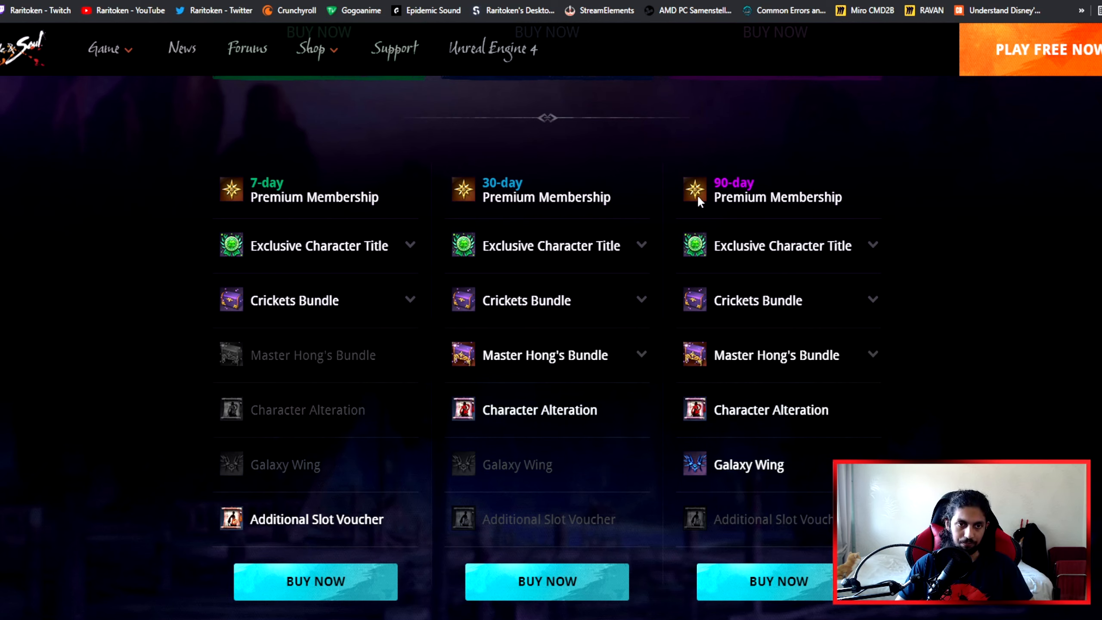
pyautogui.click(318, 245)
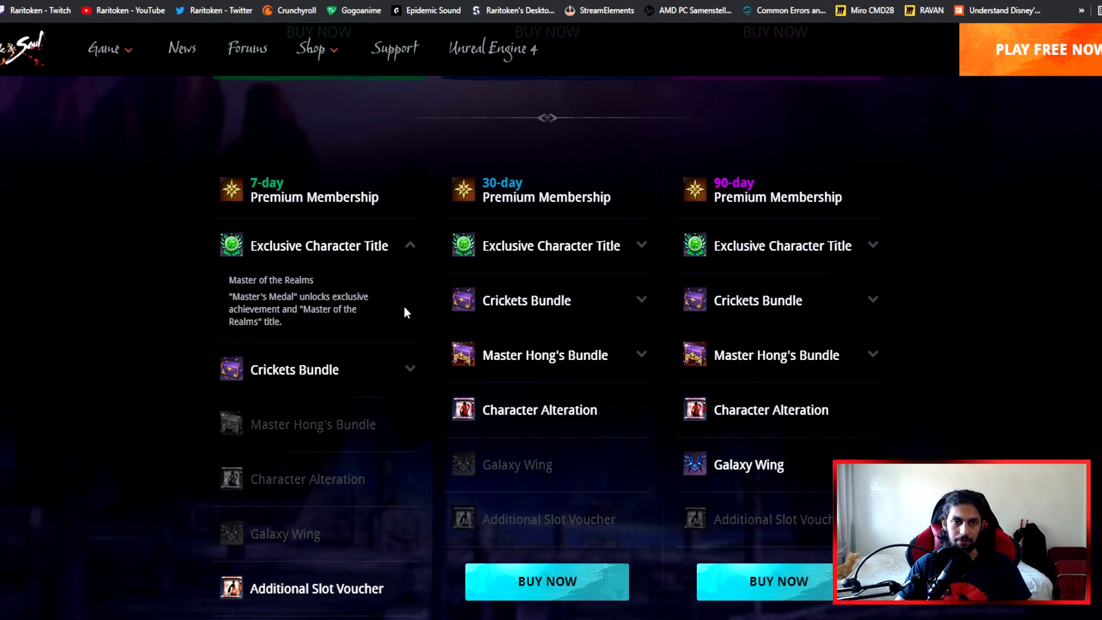
pyautogui.moveTo(396, 396)
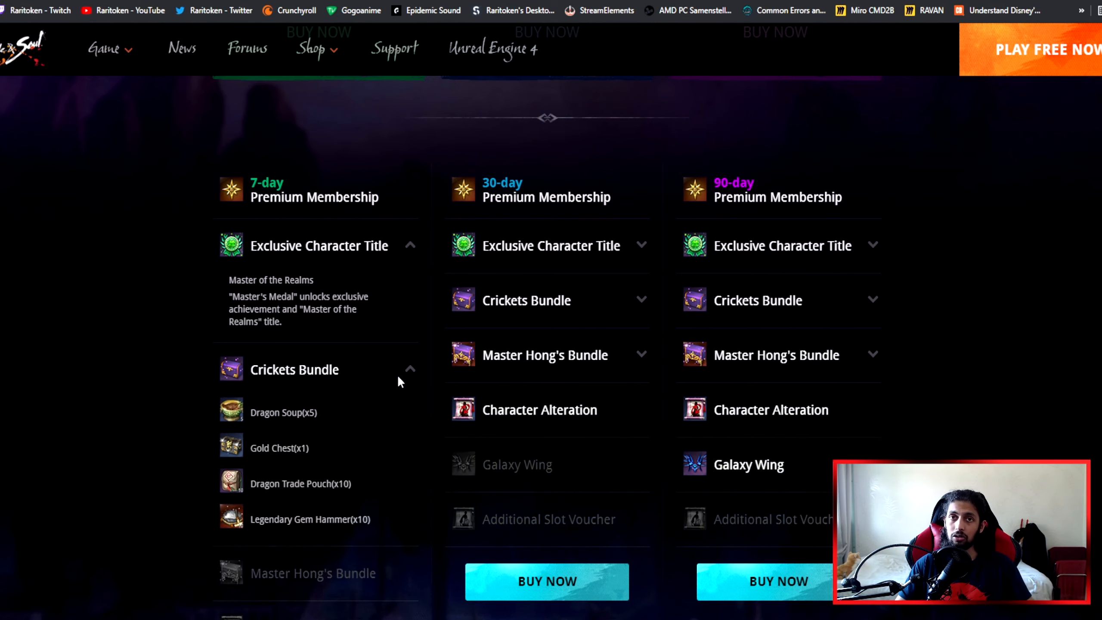
pyautogui.scroll(-3)
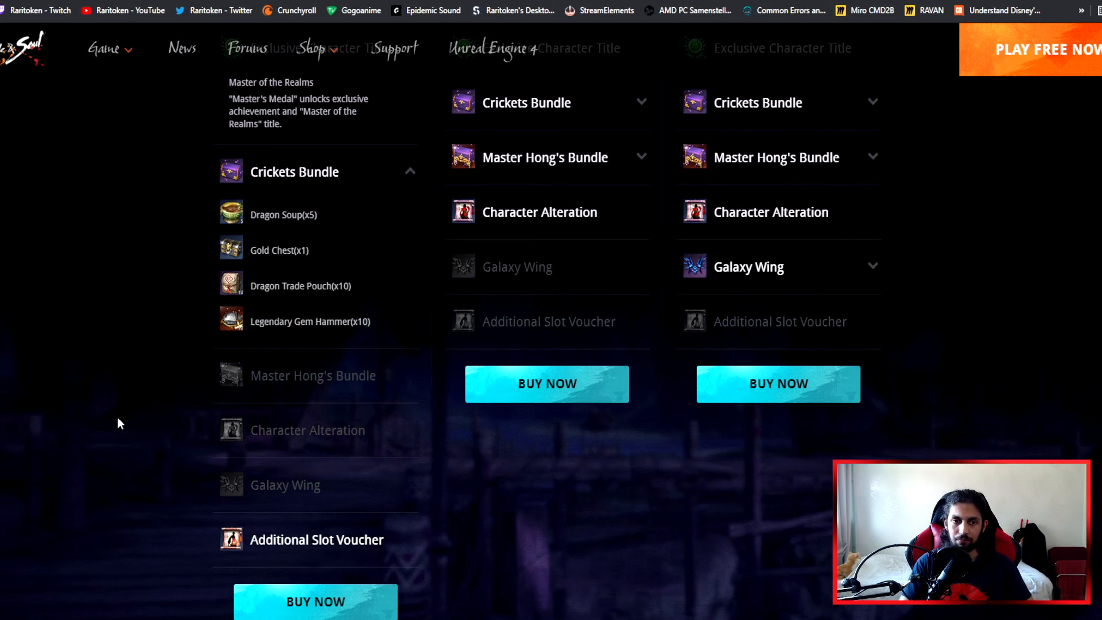
pyautogui.moveTo(193, 558)
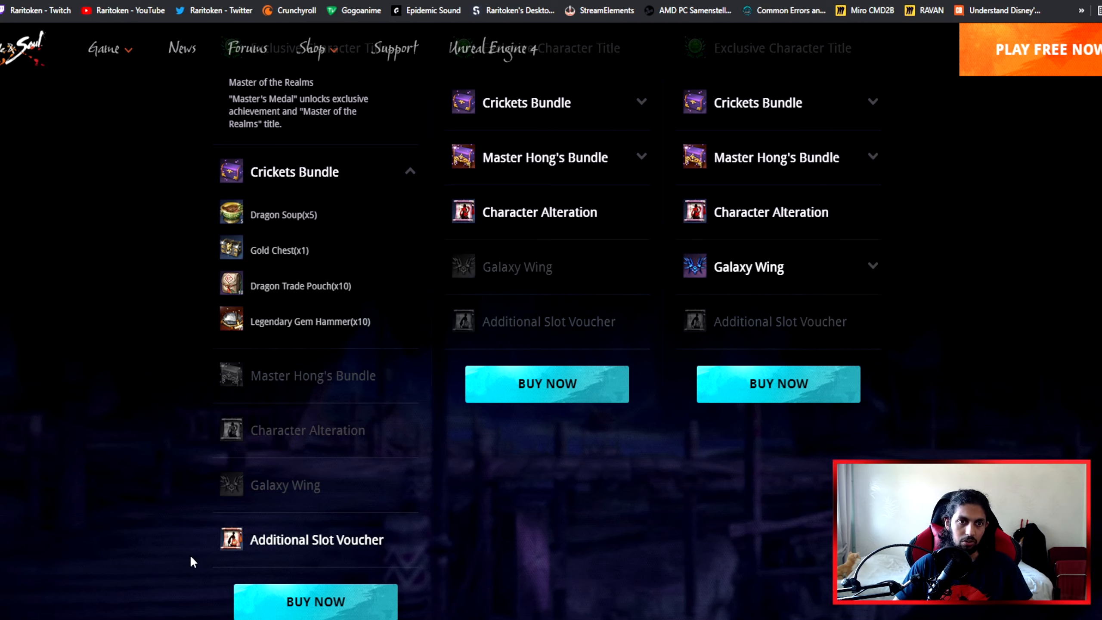
pyautogui.moveTo(295, 262)
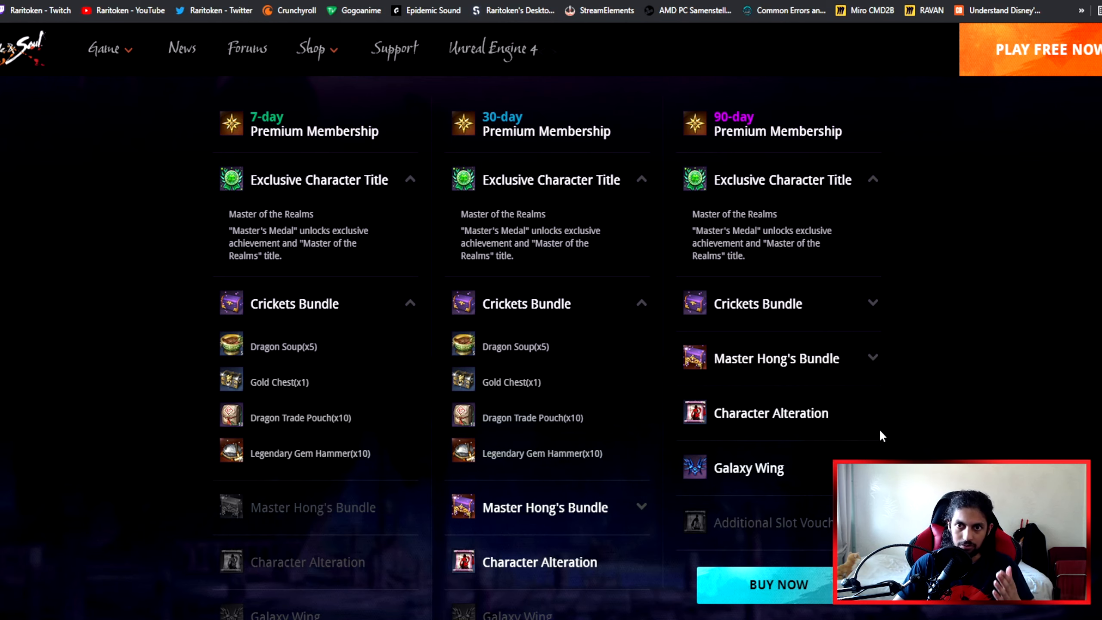
# - Expand the Master Pack's Master Hong's Bundle contents, showing Fusion Stone and Pet Pack
pyautogui.scroll(-3)
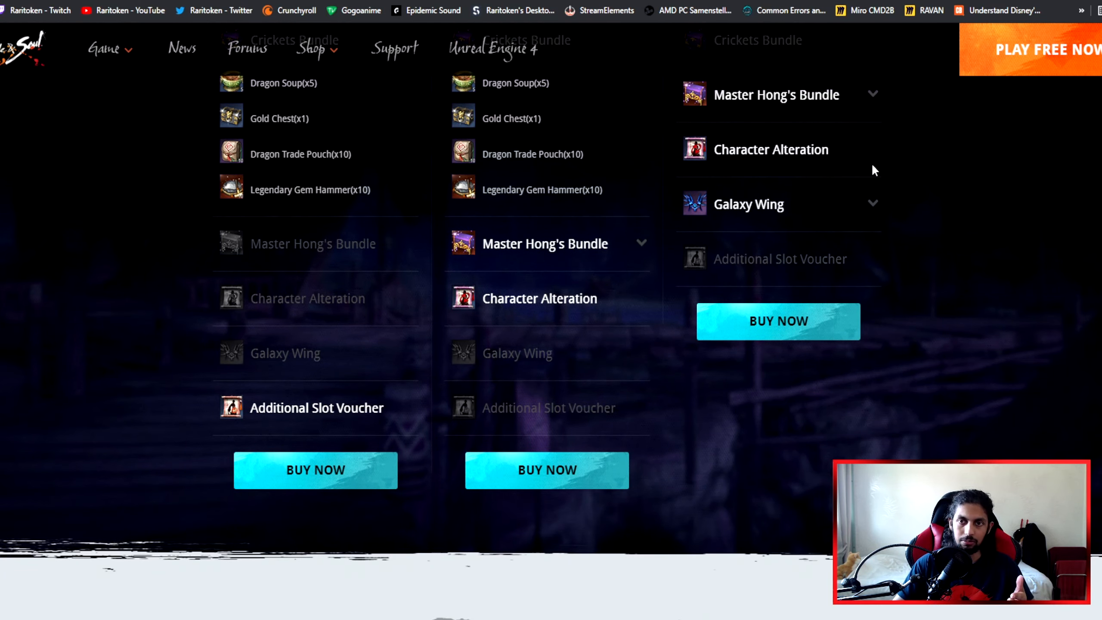
pyautogui.scroll(-3)
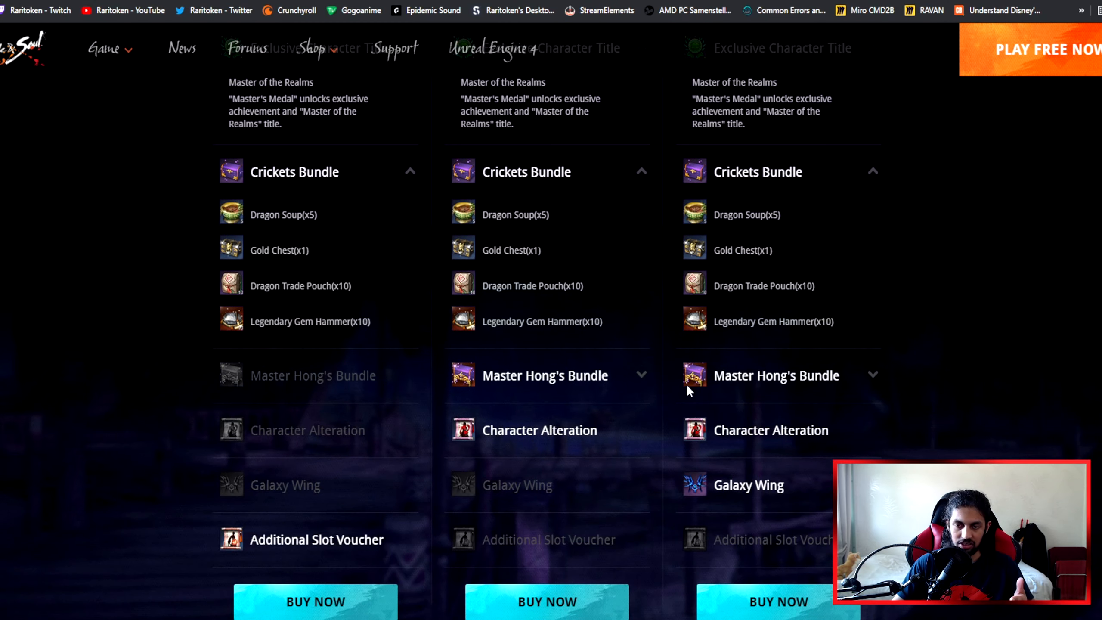
pyautogui.moveTo(592, 489)
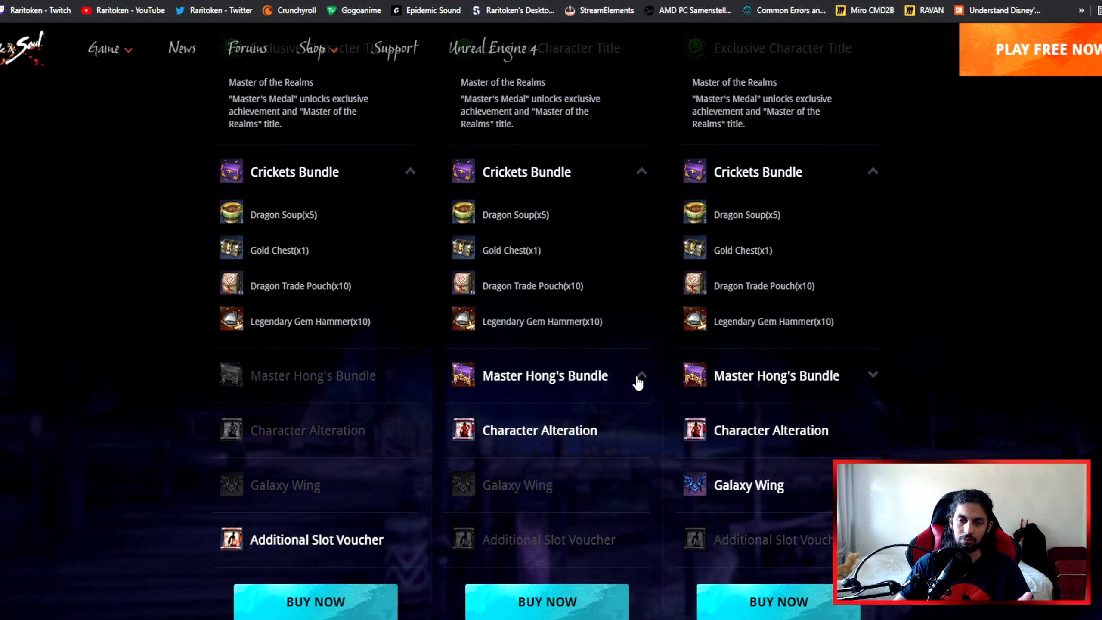
pyautogui.click(640, 375)
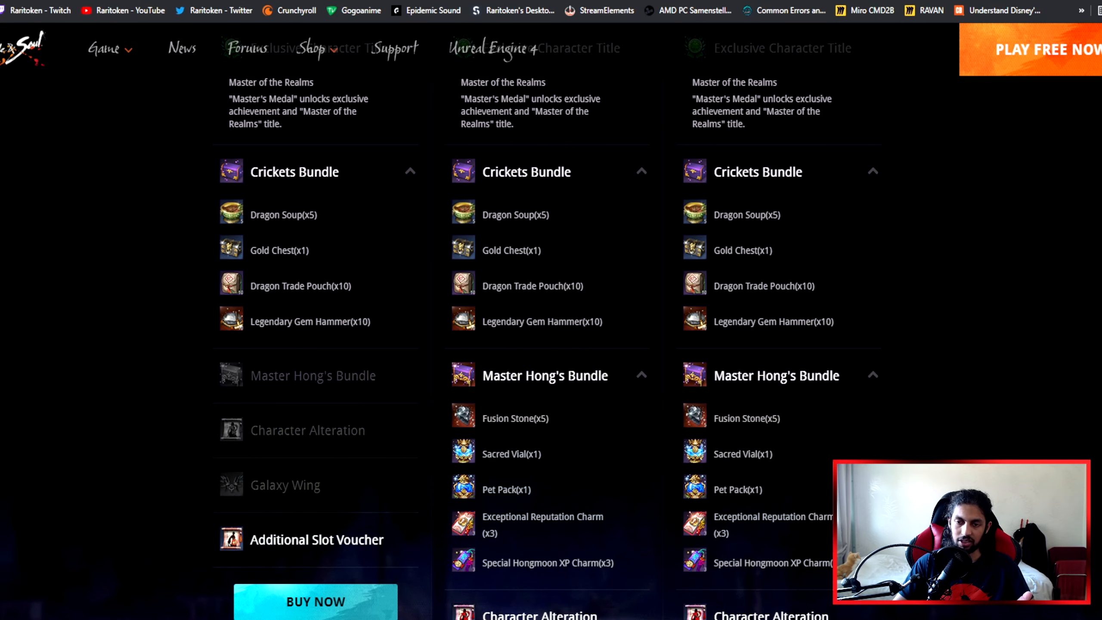
pyautogui.scroll(-3)
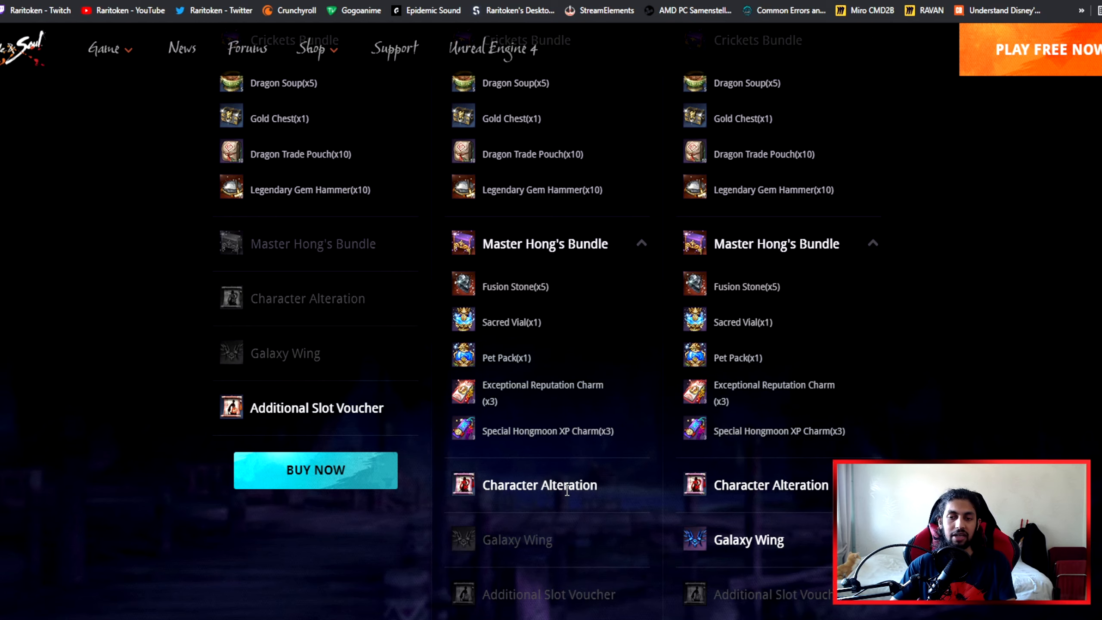
pyautogui.scroll(-3)
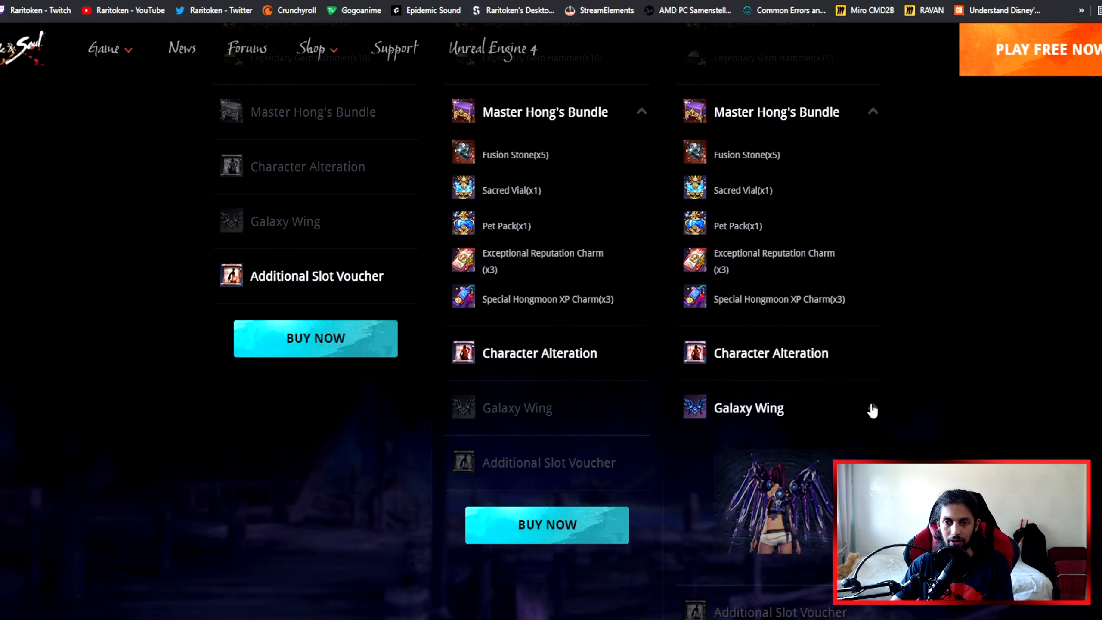
pyautogui.scroll(-3)
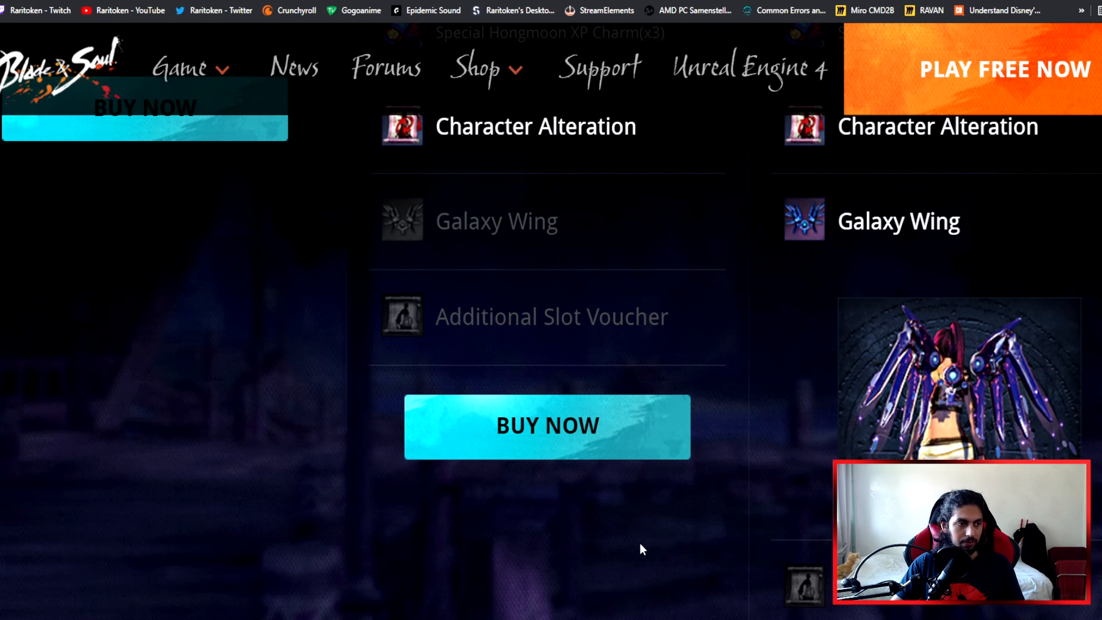
pyautogui.scroll(-3)
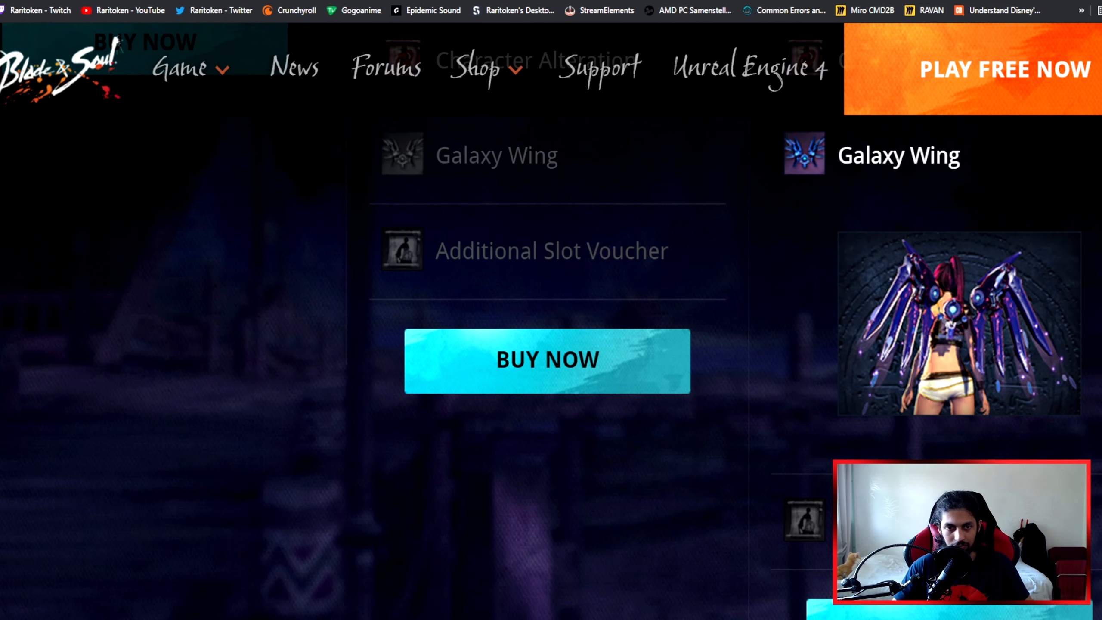
pyautogui.scroll(-3)
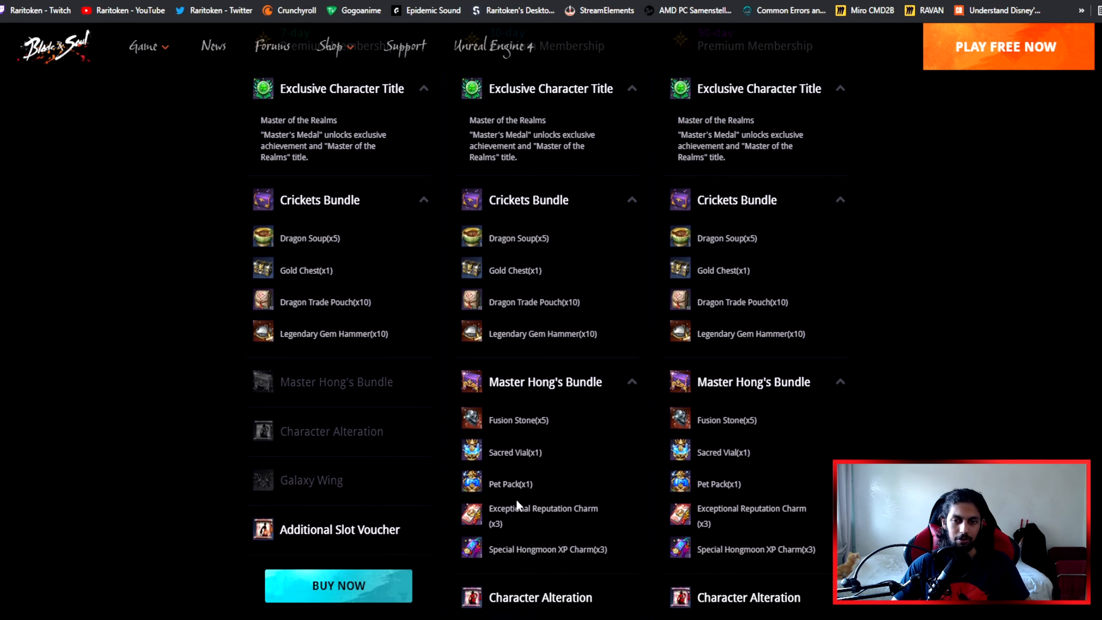
pyautogui.scroll(-3)
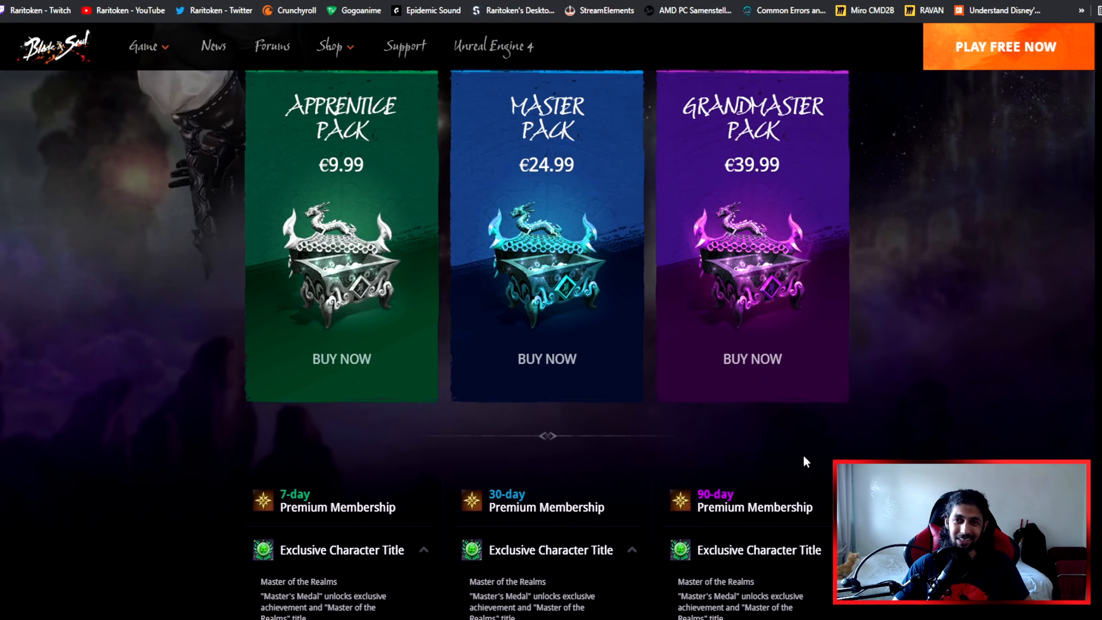
pyautogui.moveTo(778, 442)
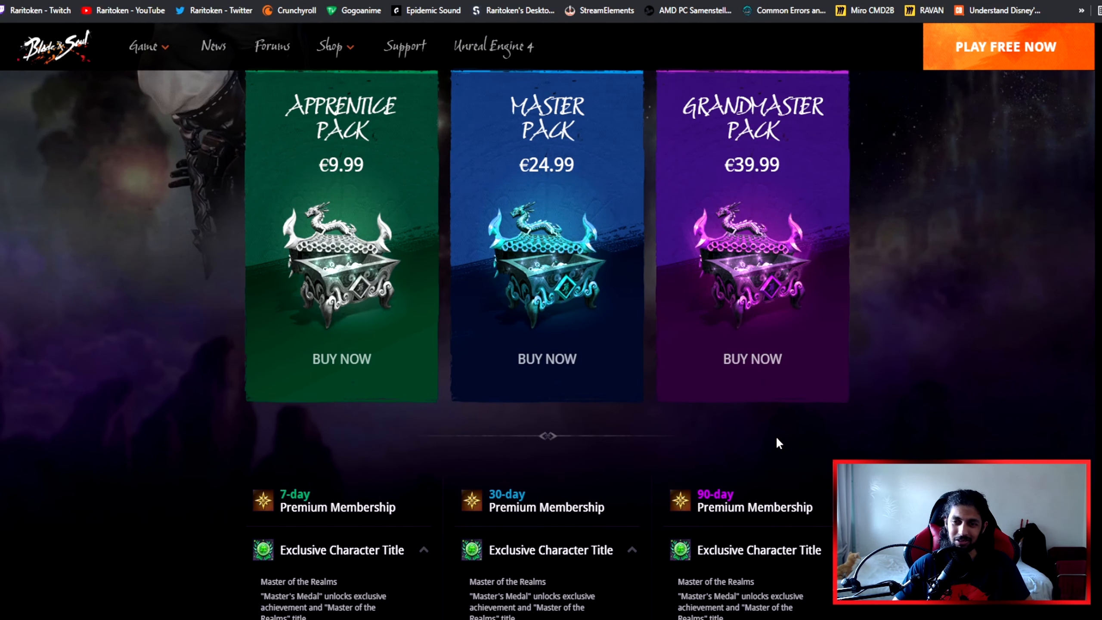
pyautogui.scroll(-3)
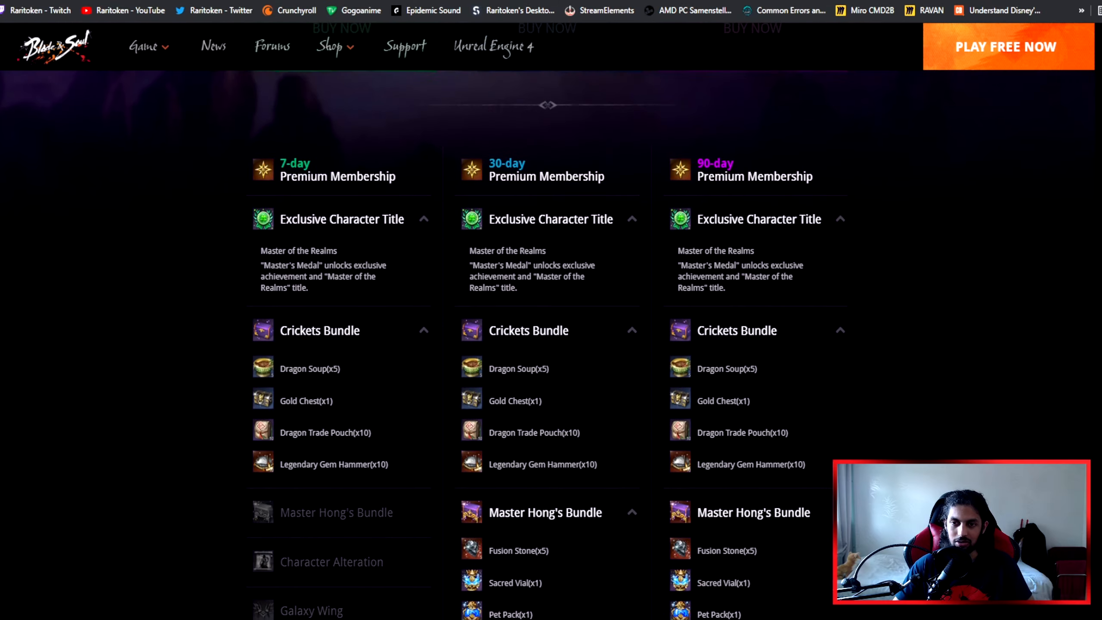
pyautogui.scroll(-3)
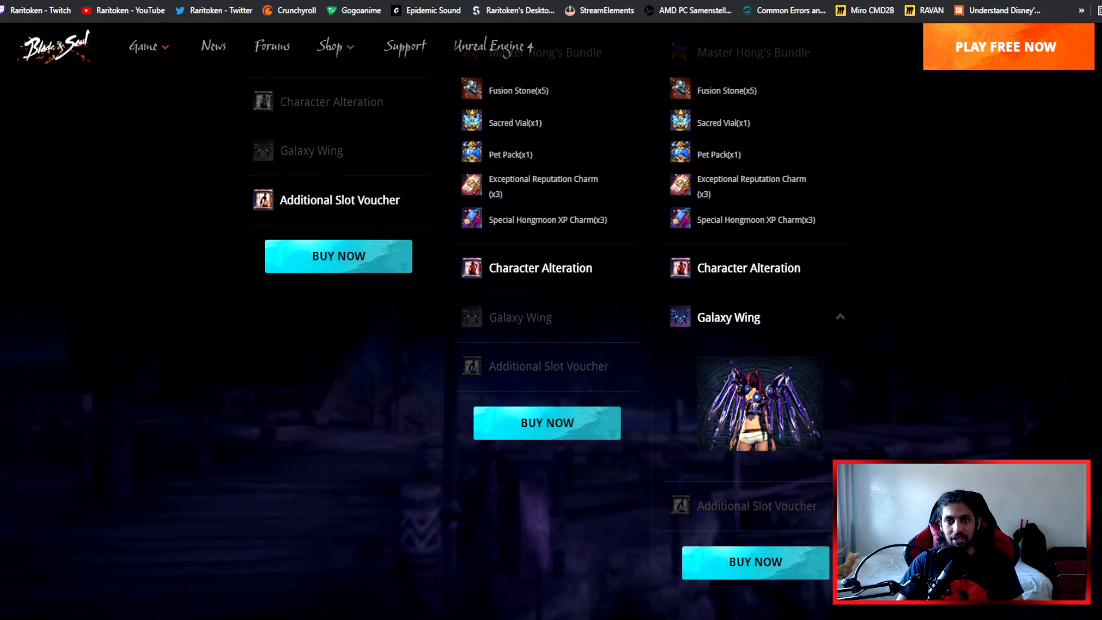